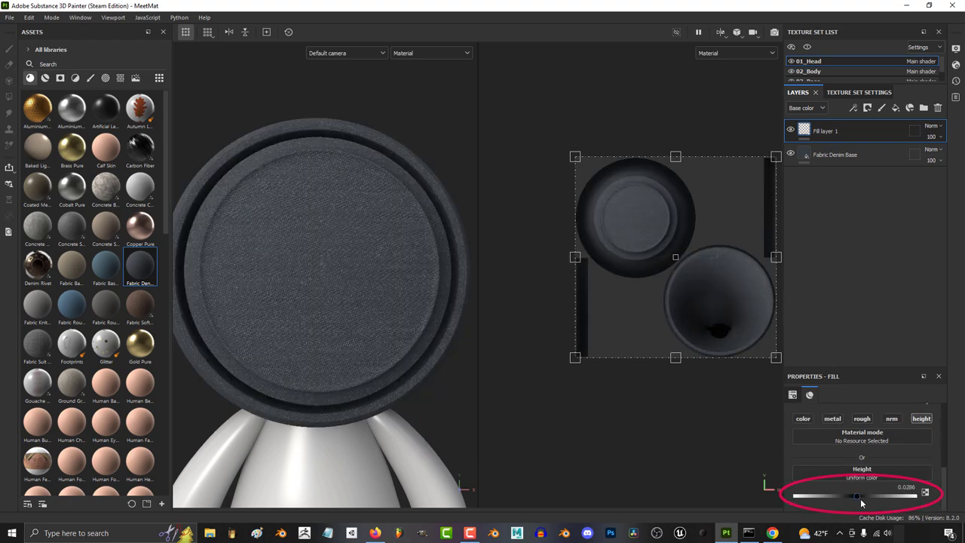
- Add a paintable mask to the height fill layer for the heart shape
{"action": "right_click", "coordinate": [825, 130]}
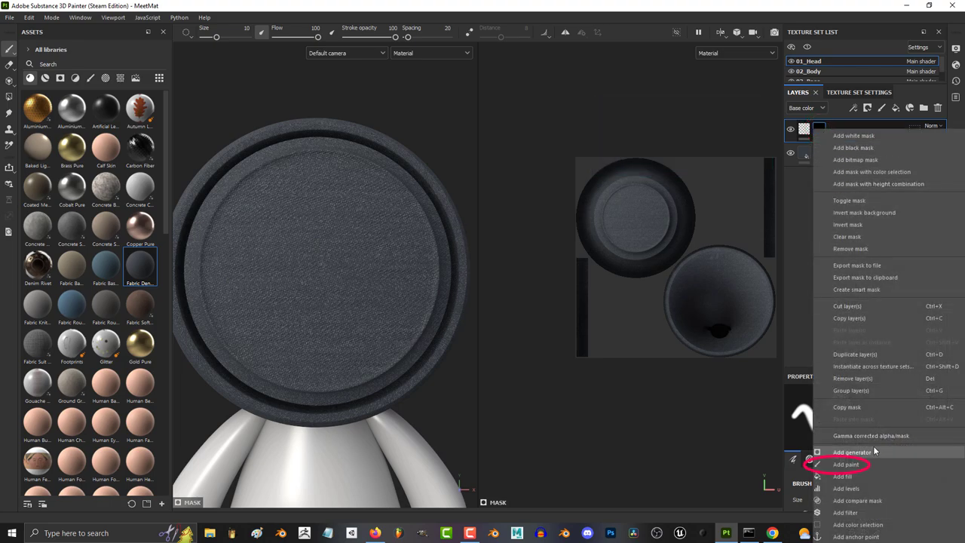
{"action": "left_click", "coordinate": [846, 465]}
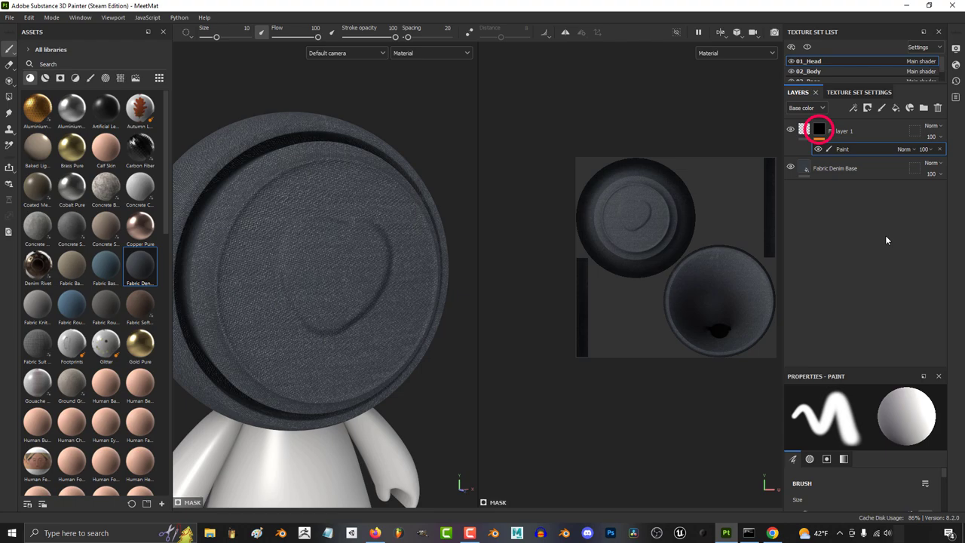
{"action": "right_click", "coordinate": [819, 129]}
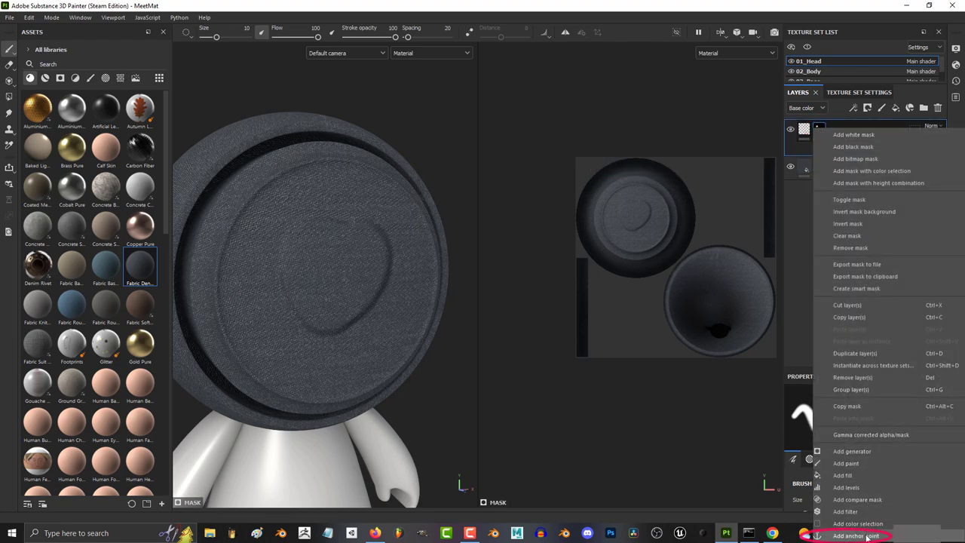
- Add an anchor point on the heart mask and reach the new fill layer's mask options
{"action": "left_click", "coordinate": [845, 463]}
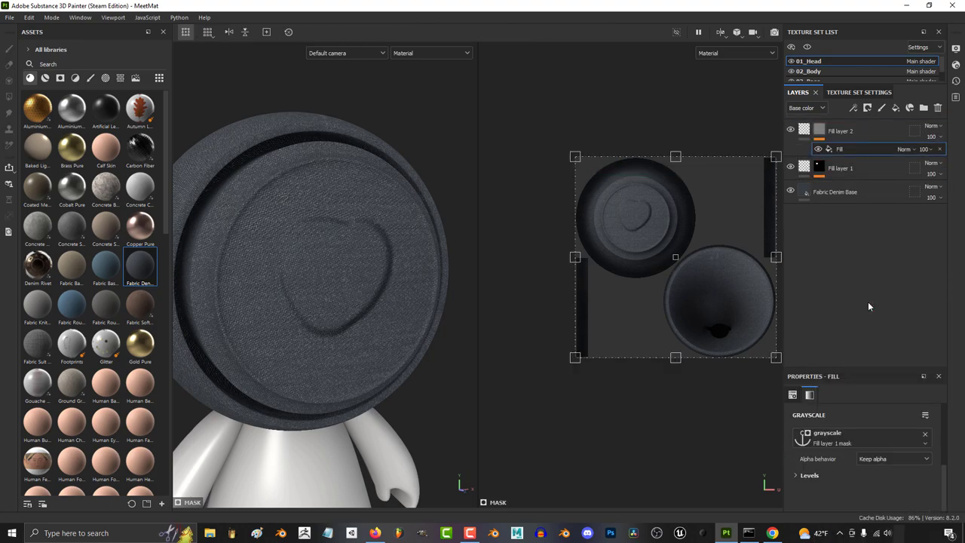
{"action": "right_click", "coordinate": [804, 130]}
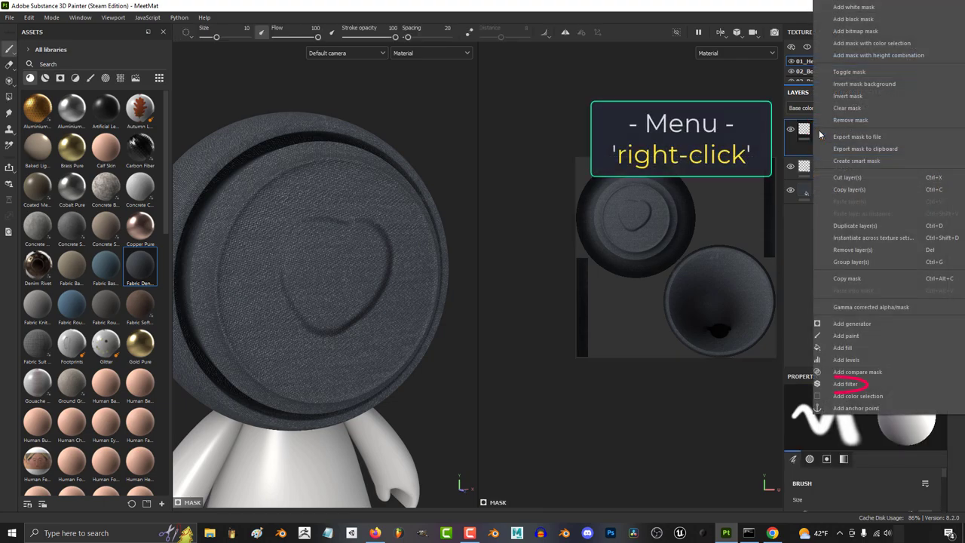